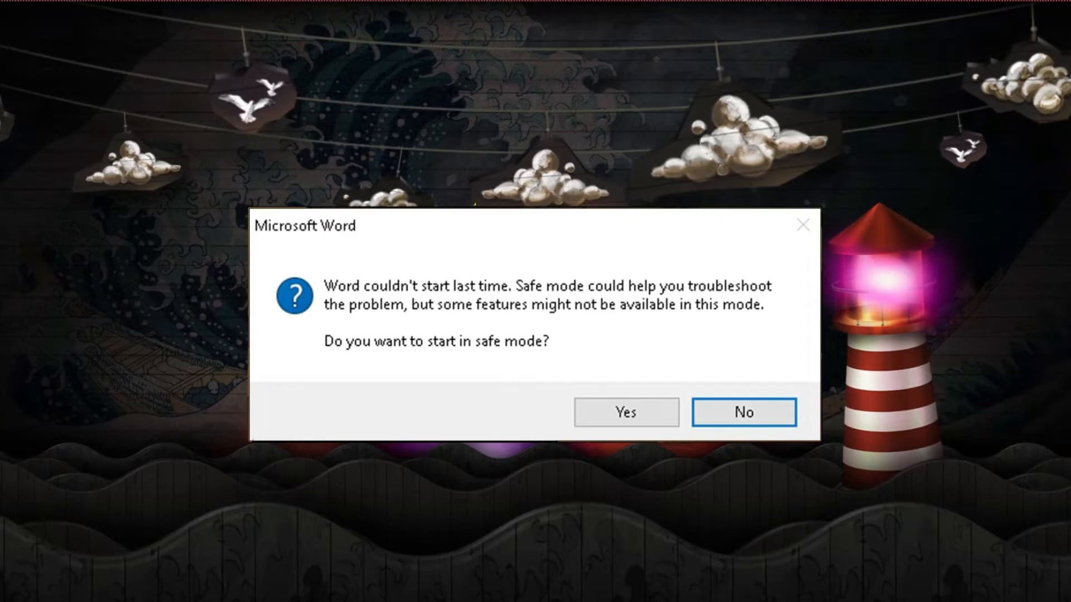
Decline Word's safe-mode prompt and launch regedit from the Run box
click(743, 411)
text(run)
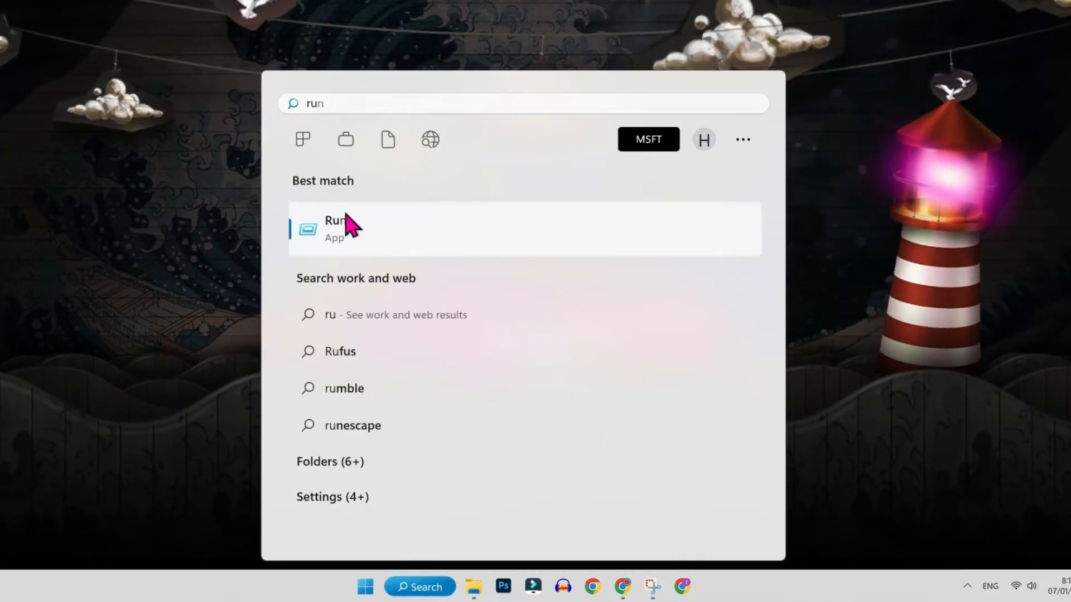
click(334, 229)
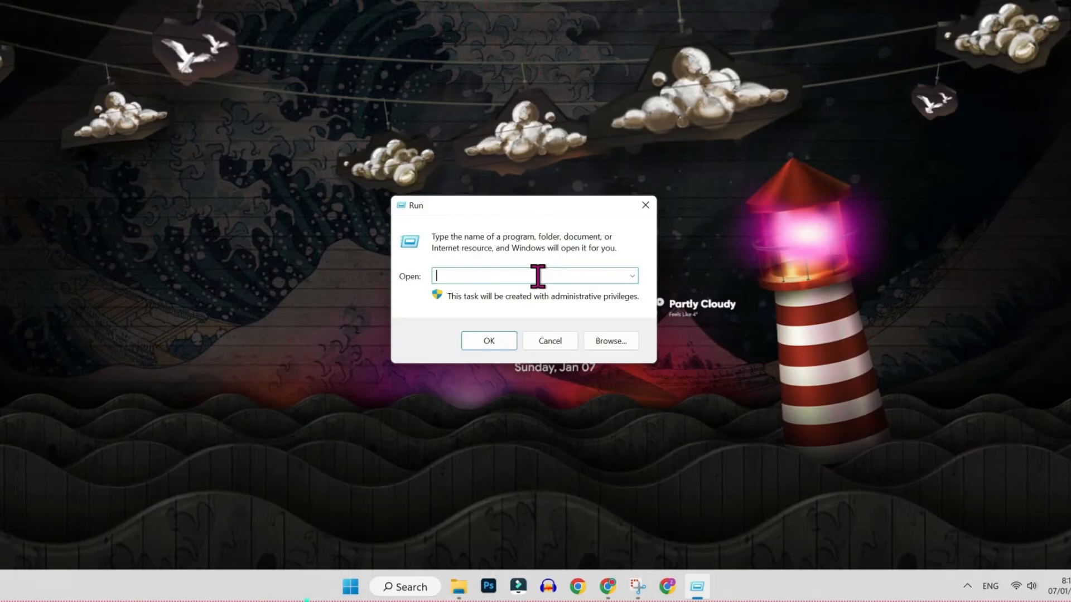
text(regedit)
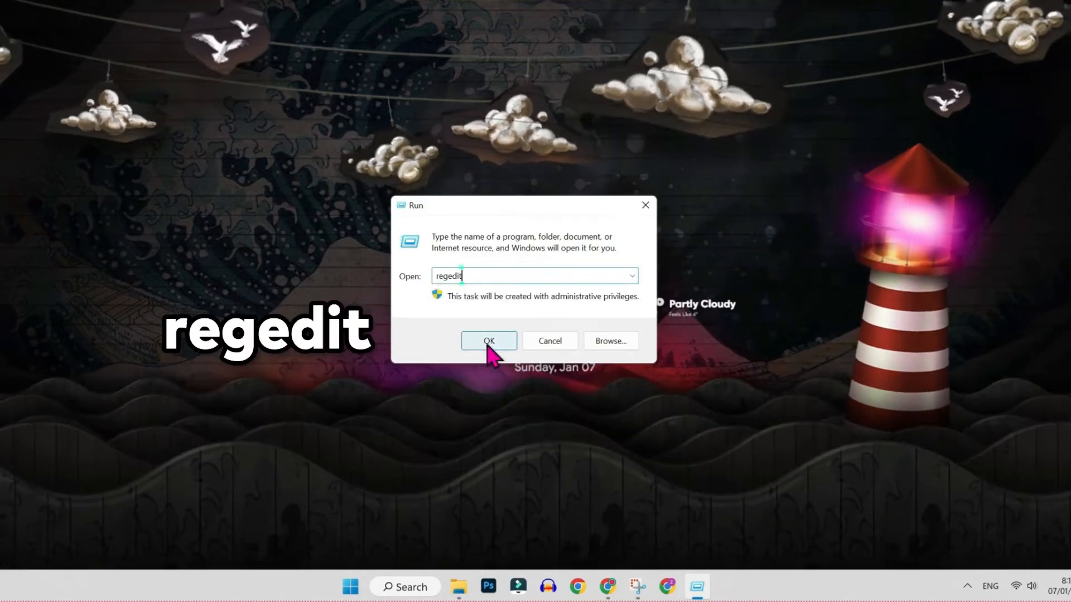
click(489, 342)
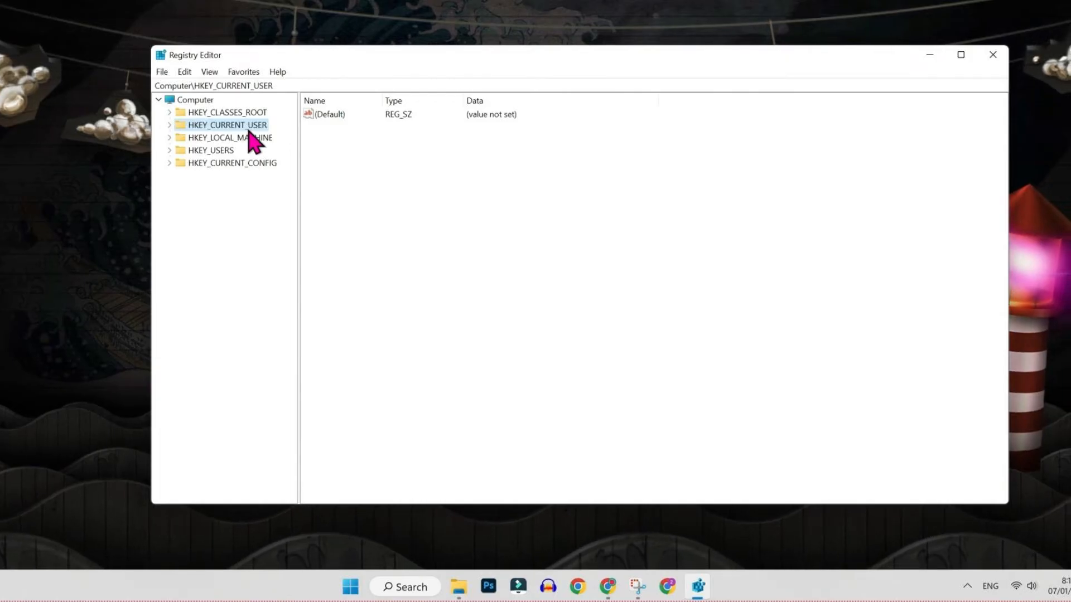
mouse_move(180, 136)
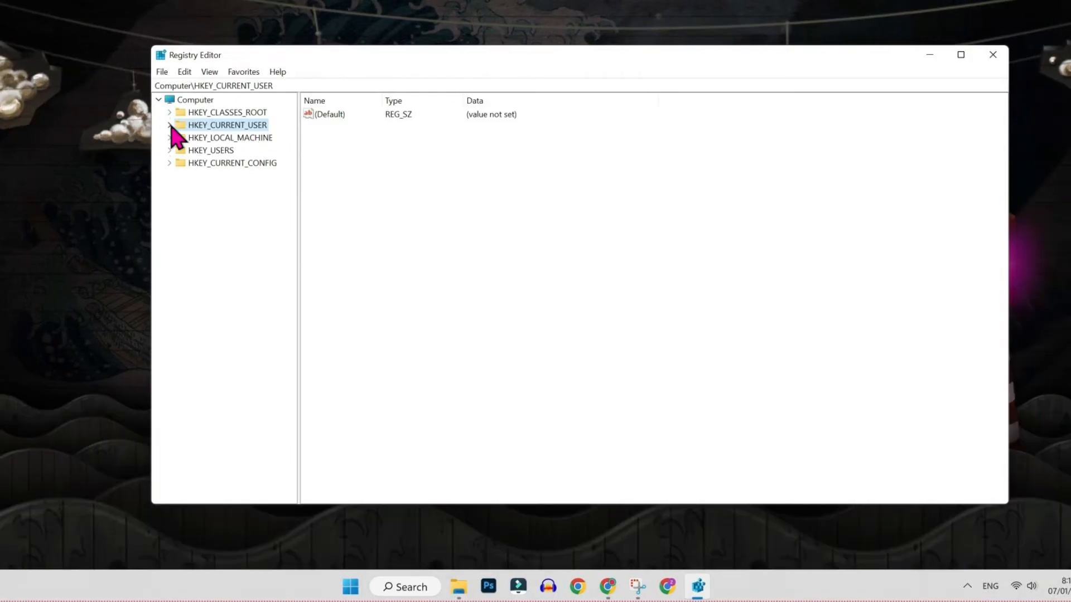
Navigate HKEY_CURRENT_USER > Software > Microsoft > Office > 16.0 to reach the Common key
click(169, 124)
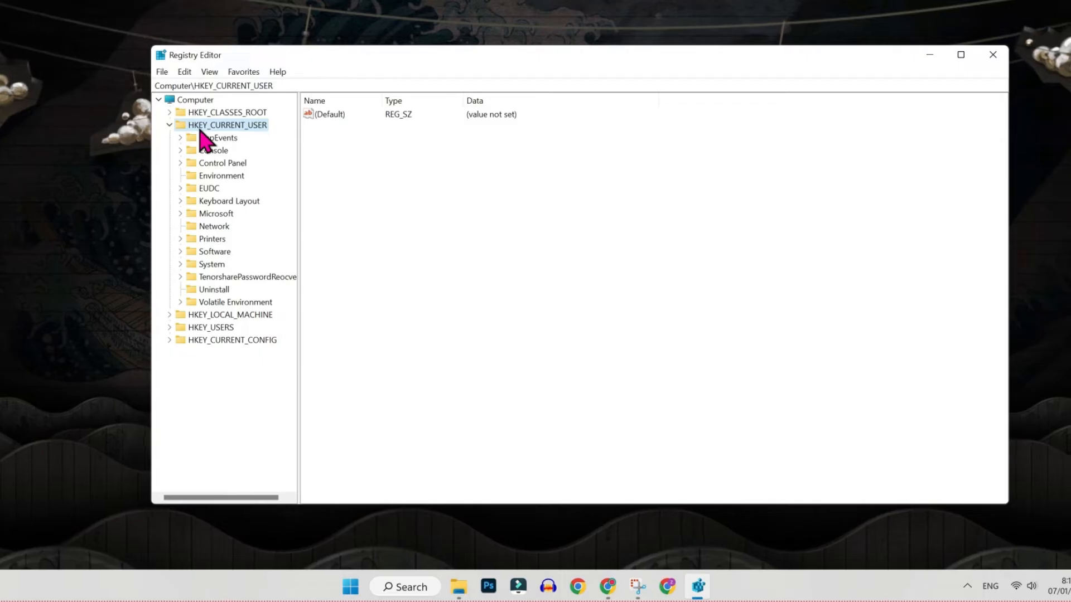
mouse_move(208, 267)
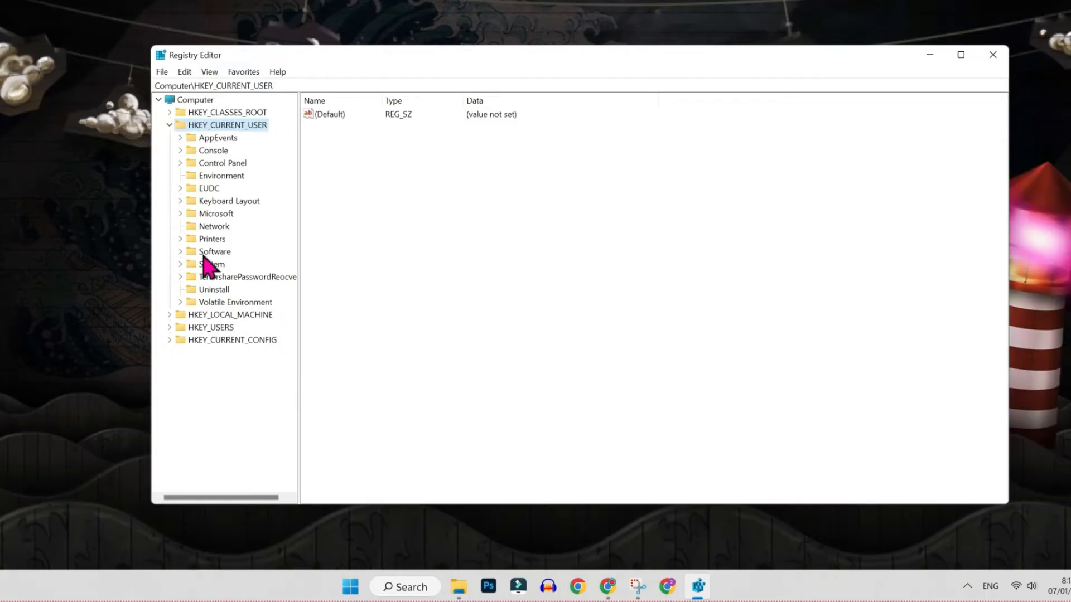
mouse_move(182, 264)
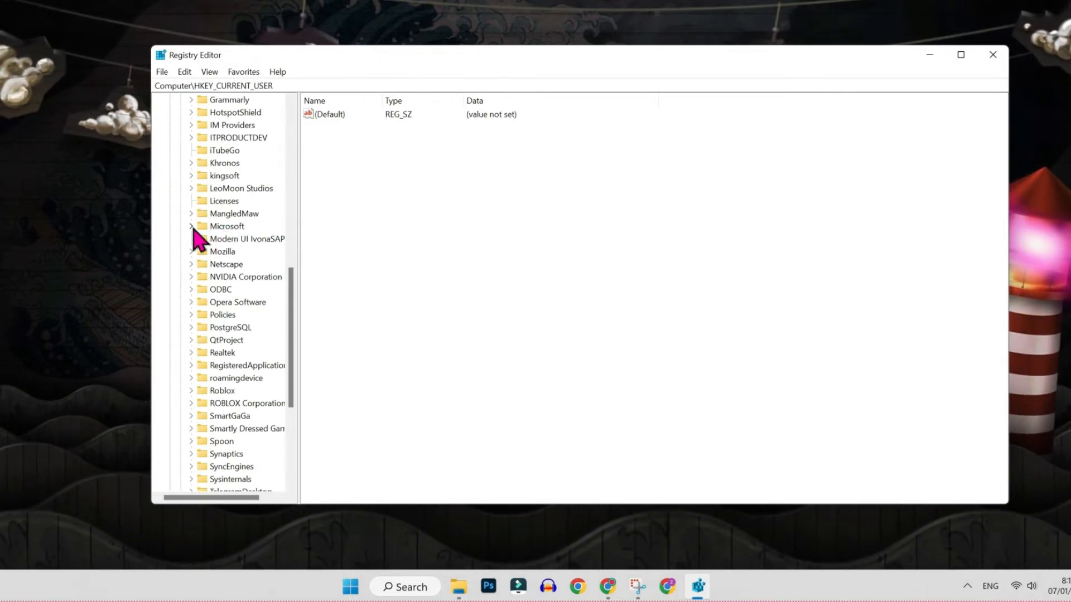
scroll(down, 3)
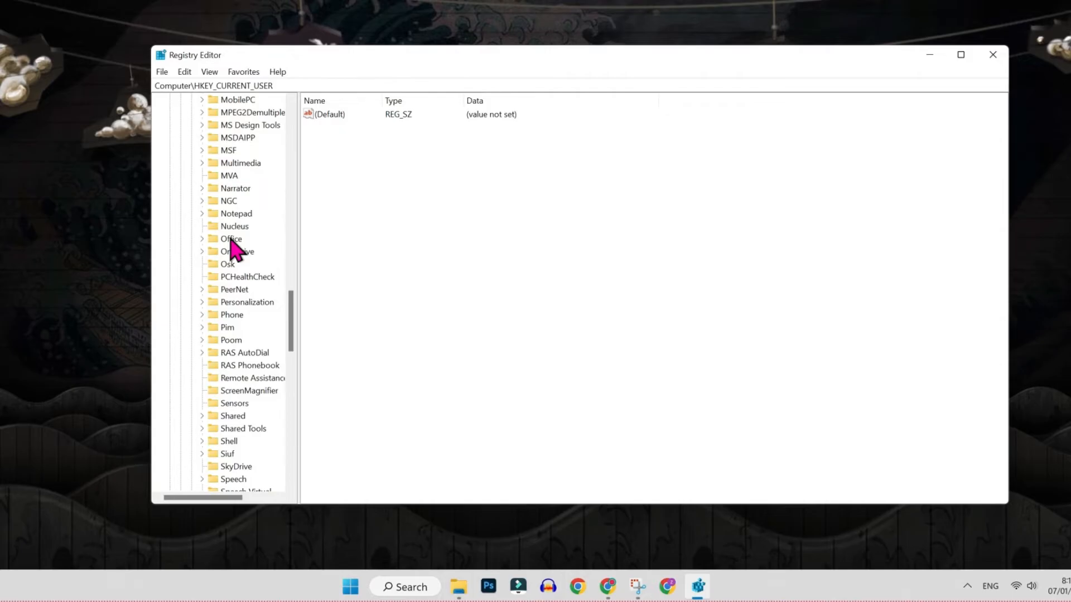
click(202, 238)
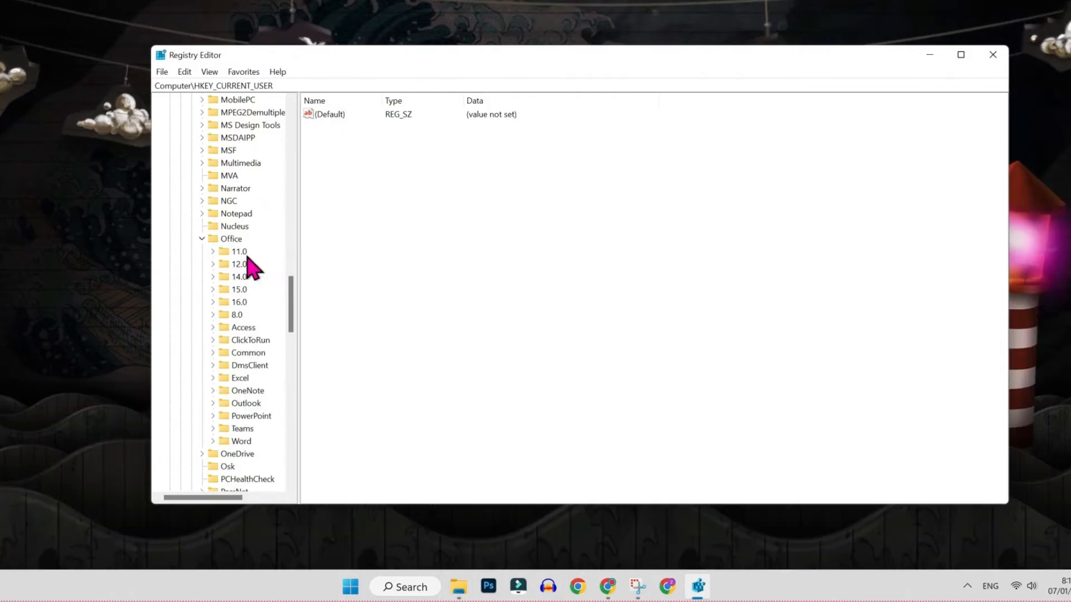
mouse_move(254, 267)
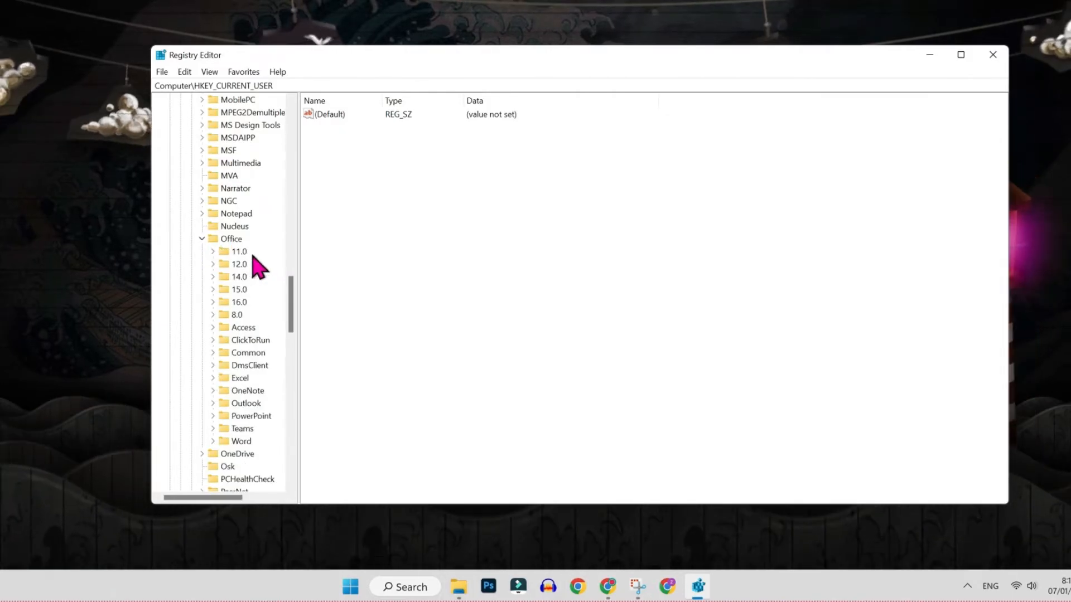
mouse_move(257, 309)
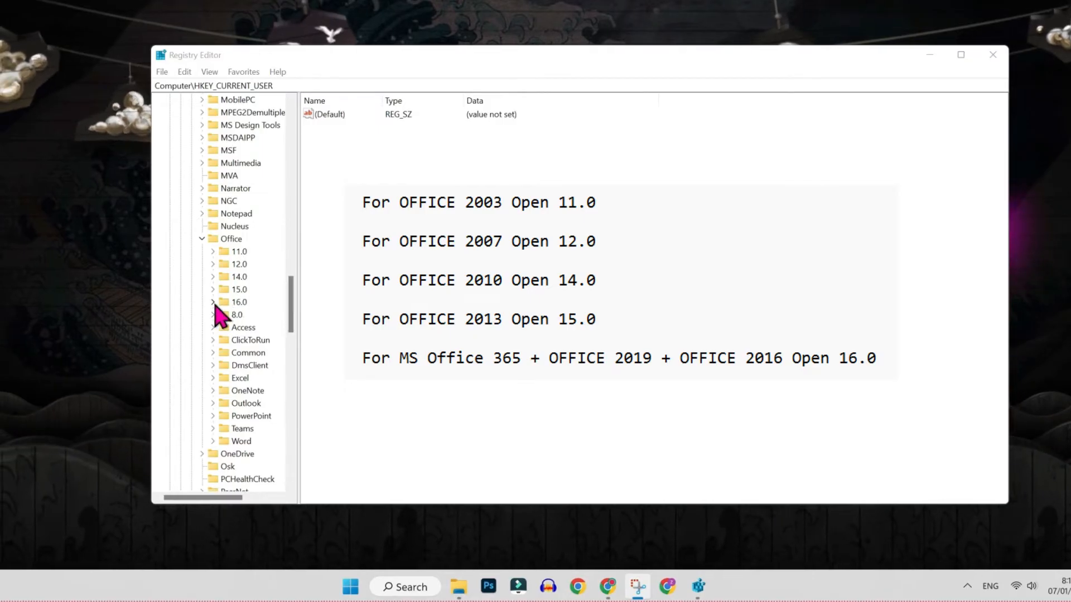
click(213, 302)
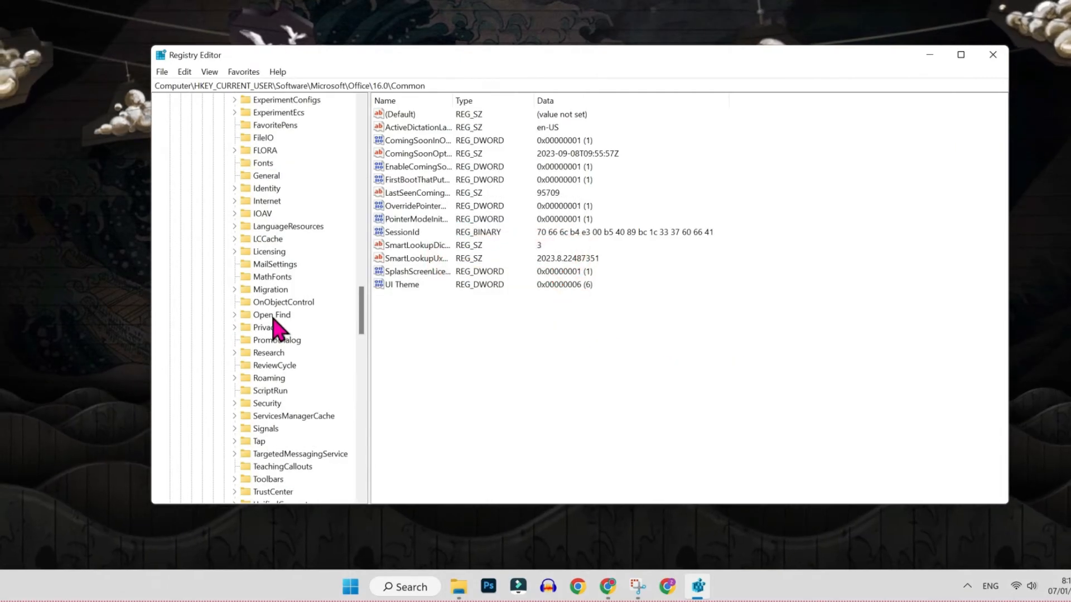
Create a new DWORD value in the Open Find key and begin naming it 'Ena...'
click(272, 314)
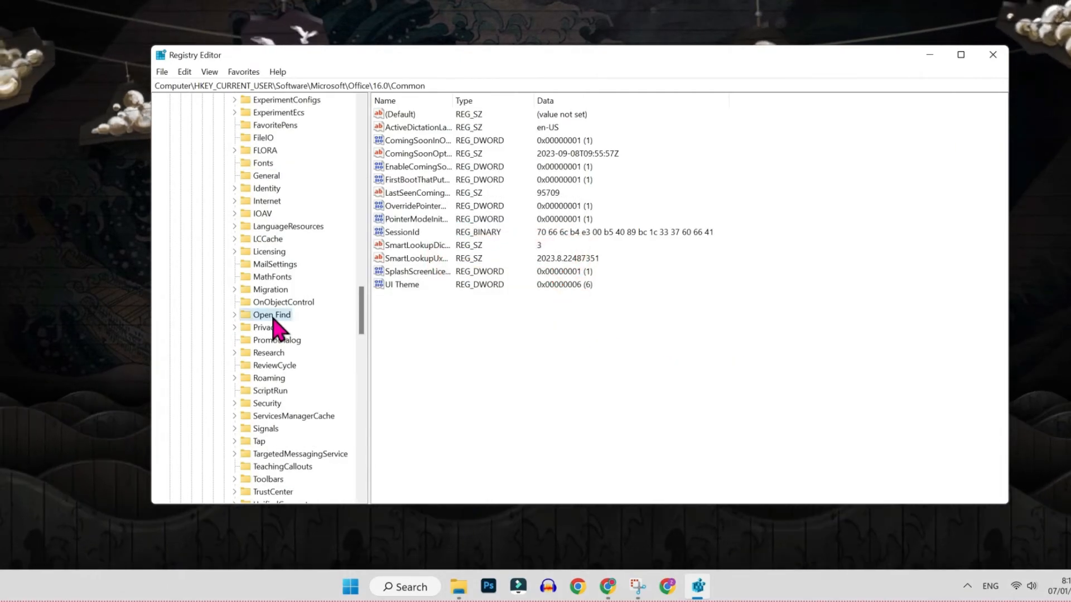
right_click(271, 314)
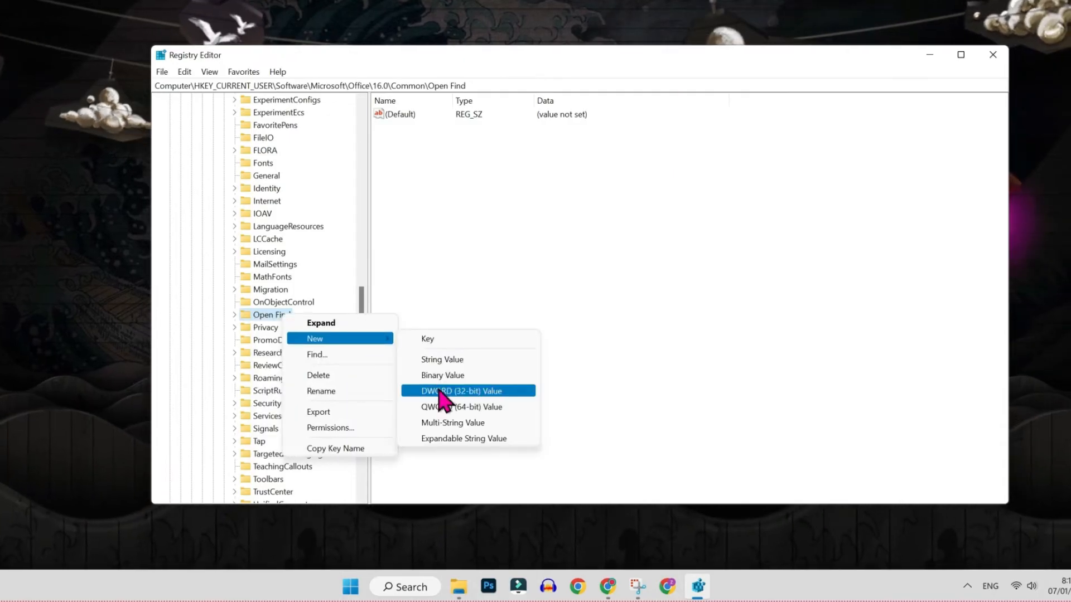
click(461, 391)
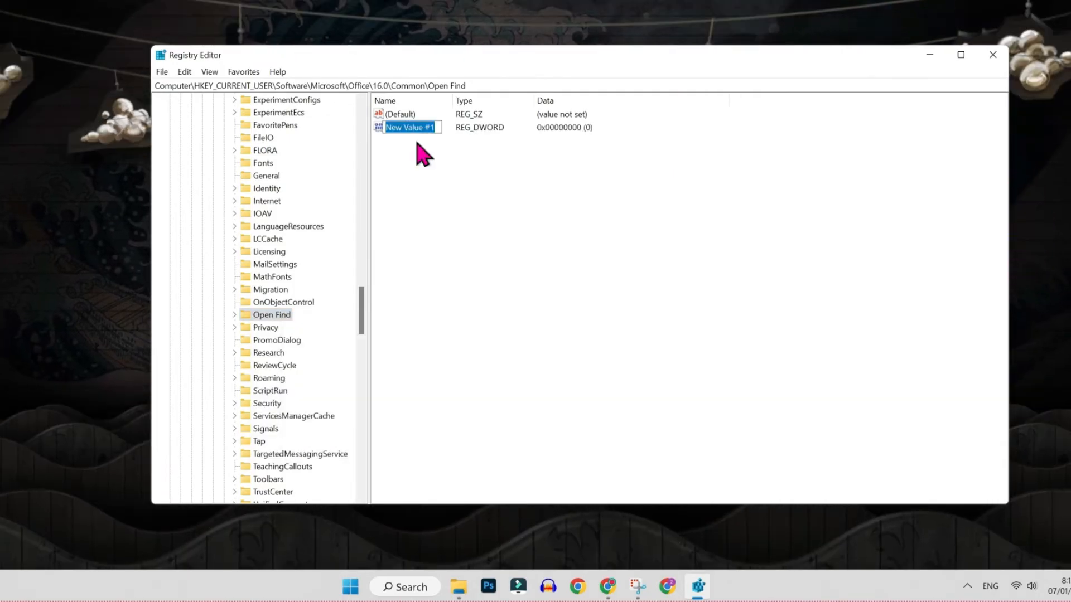
text(EnableDataShell...)
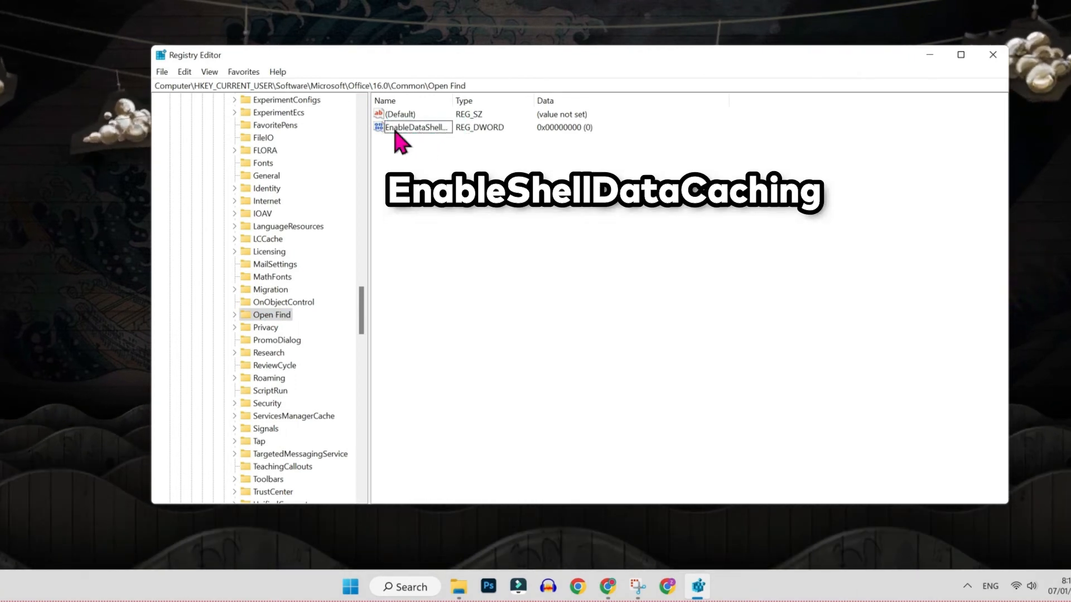
Set the new value's data to 1 and close the Registry Editor
right_click(415, 127)
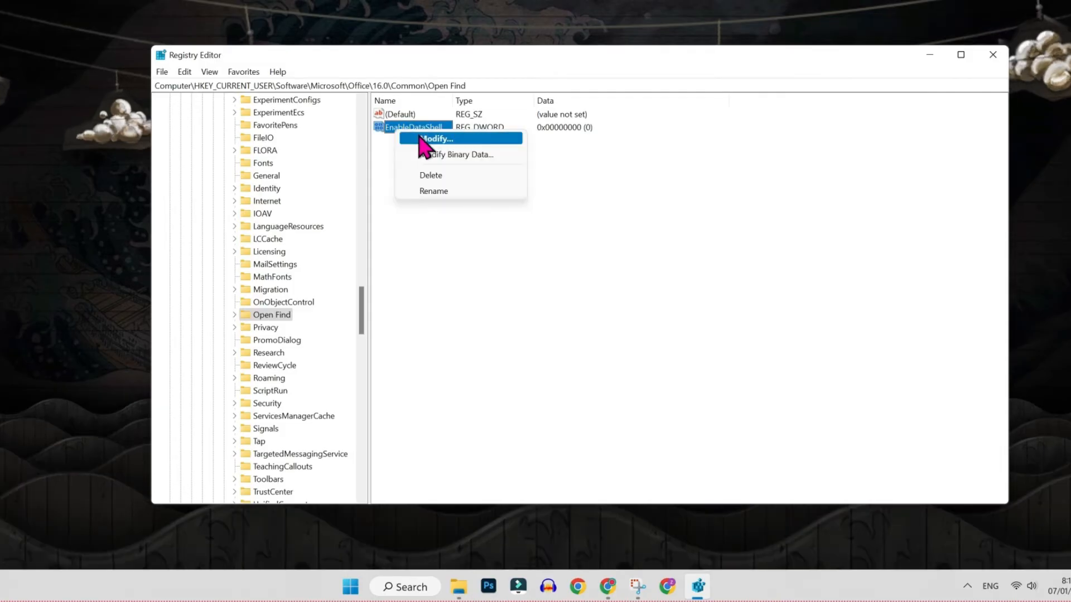
click(434, 138)
text(1)
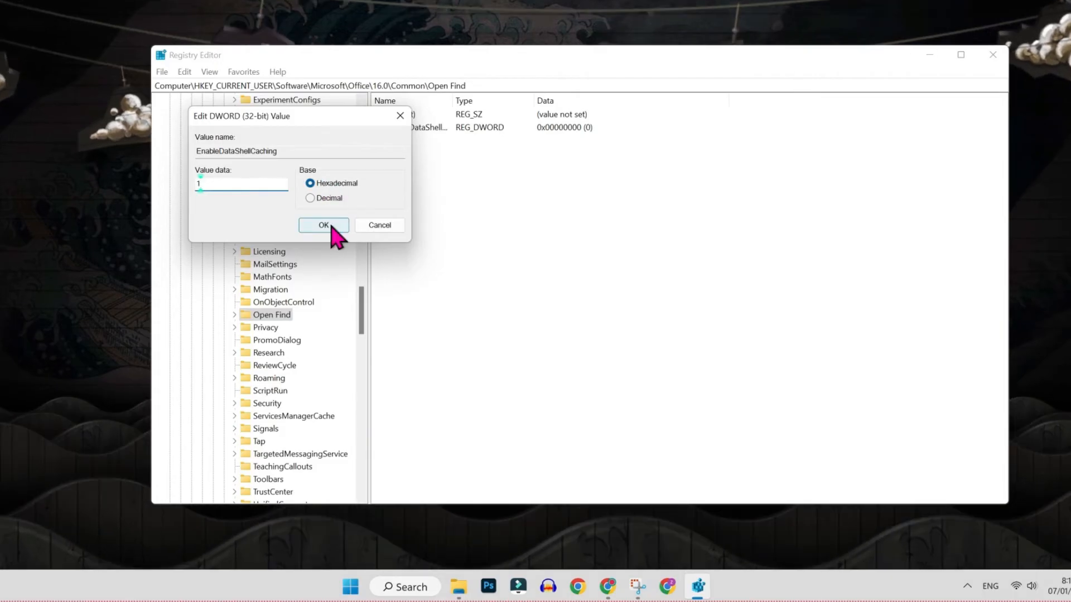
click(323, 226)
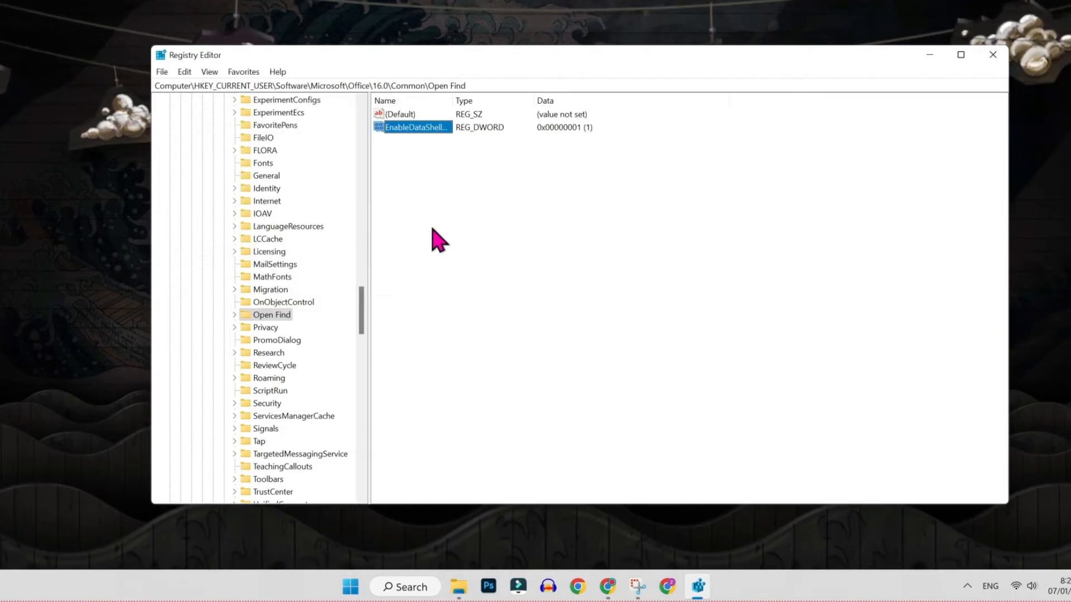
click(351, 585)
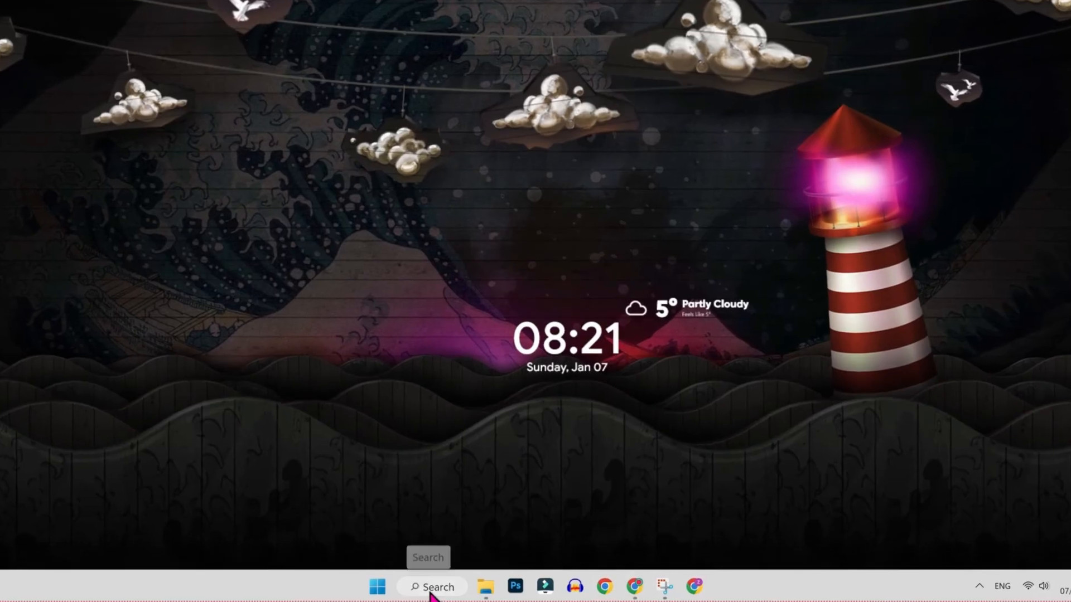
Search from the taskbar and open the Add or remove programs settings page
text(adobe Photoshop 2020)
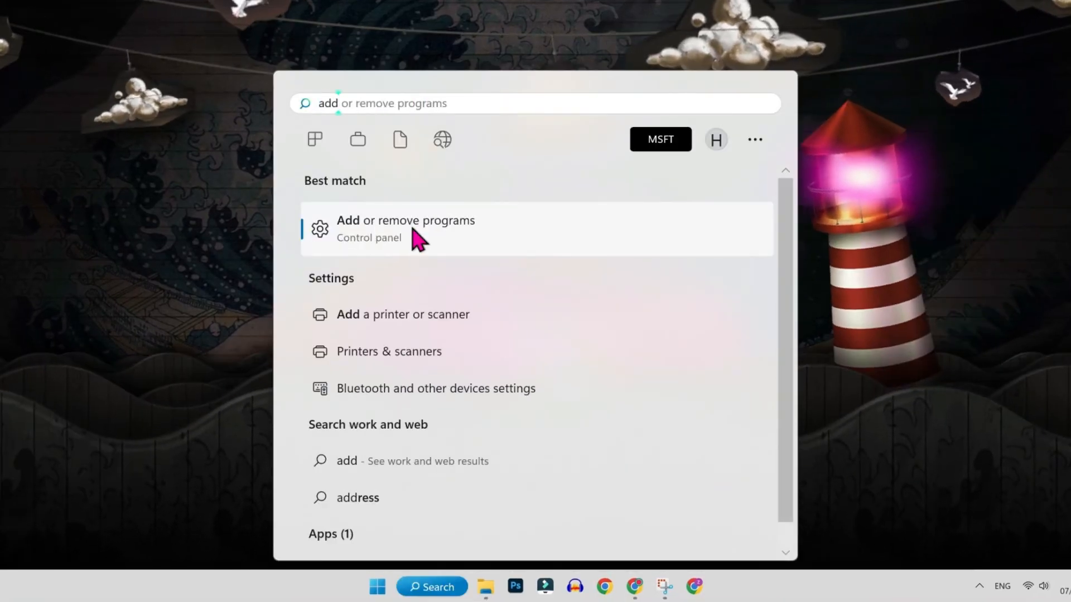
click(404, 229)
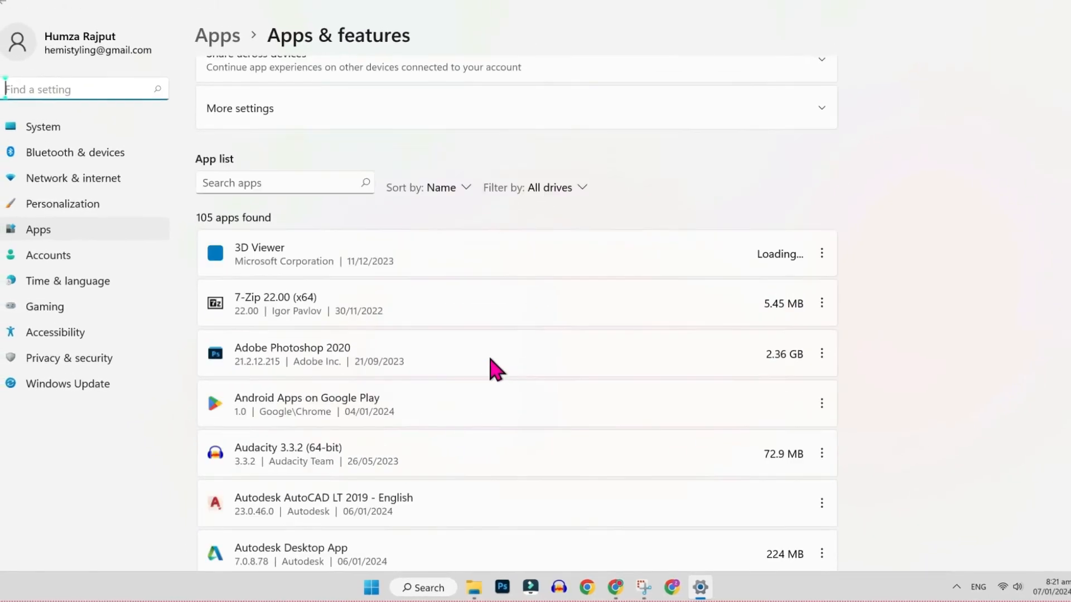
Choose Modify on Microsoft 365 Apps for enterprise to bring up its repair dialog
scroll(down, 3)
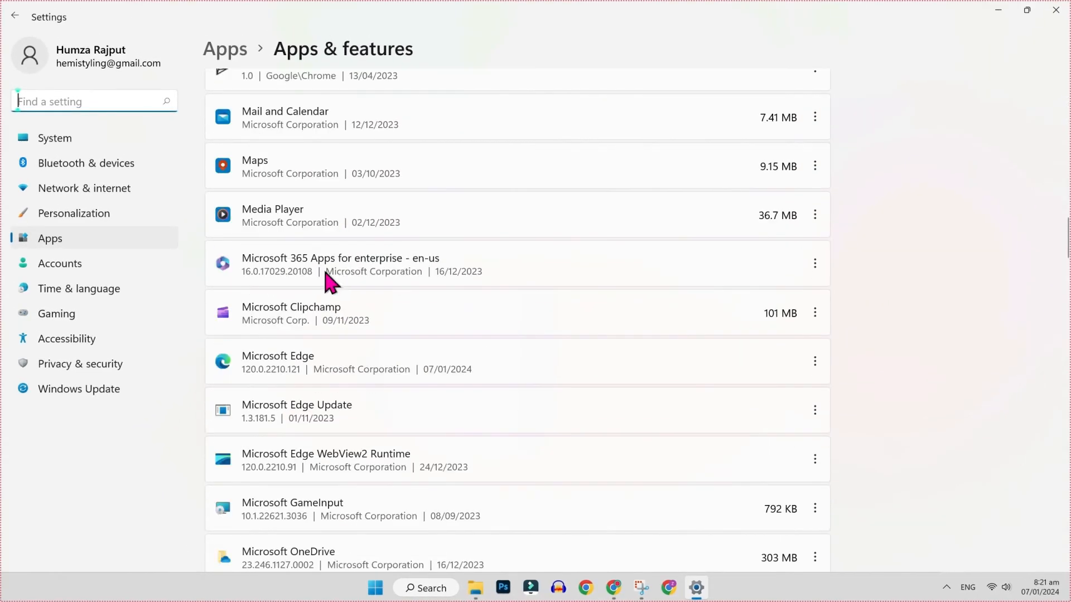
mouse_move(288, 276)
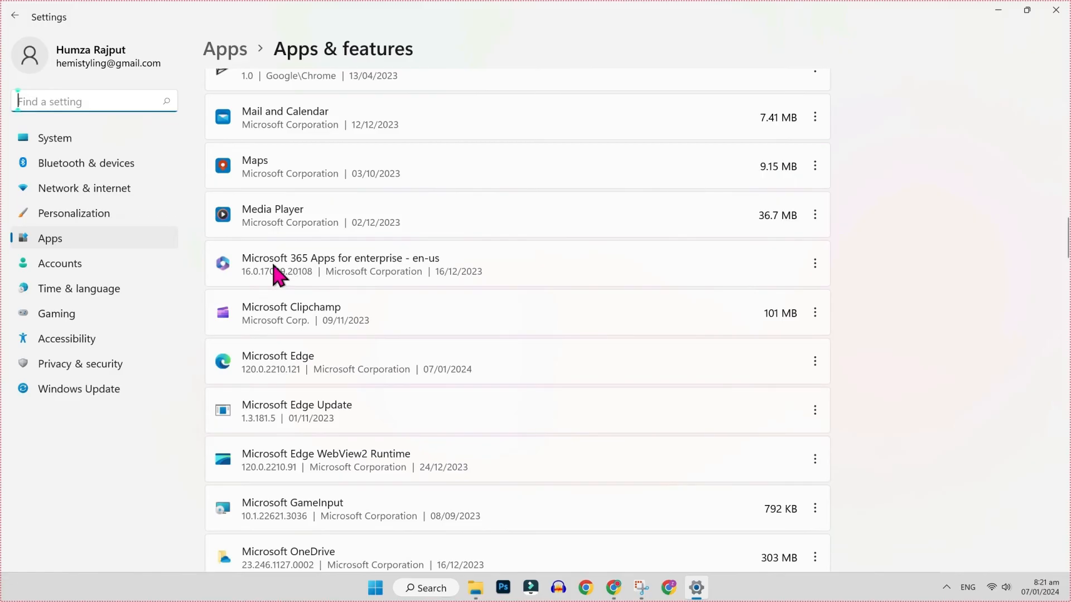
mouse_move(372, 272)
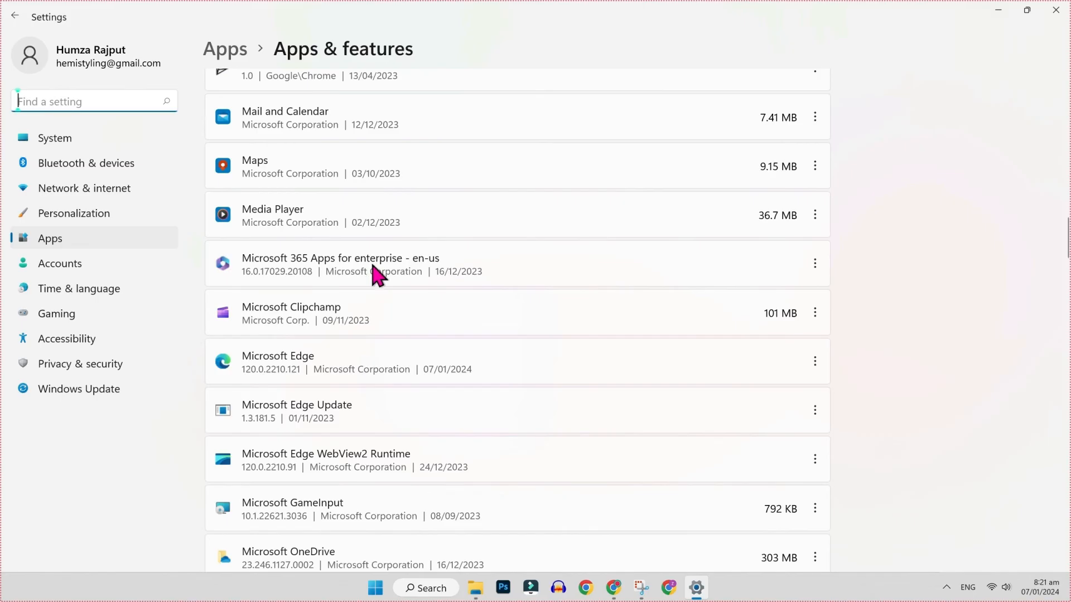
click(814, 263)
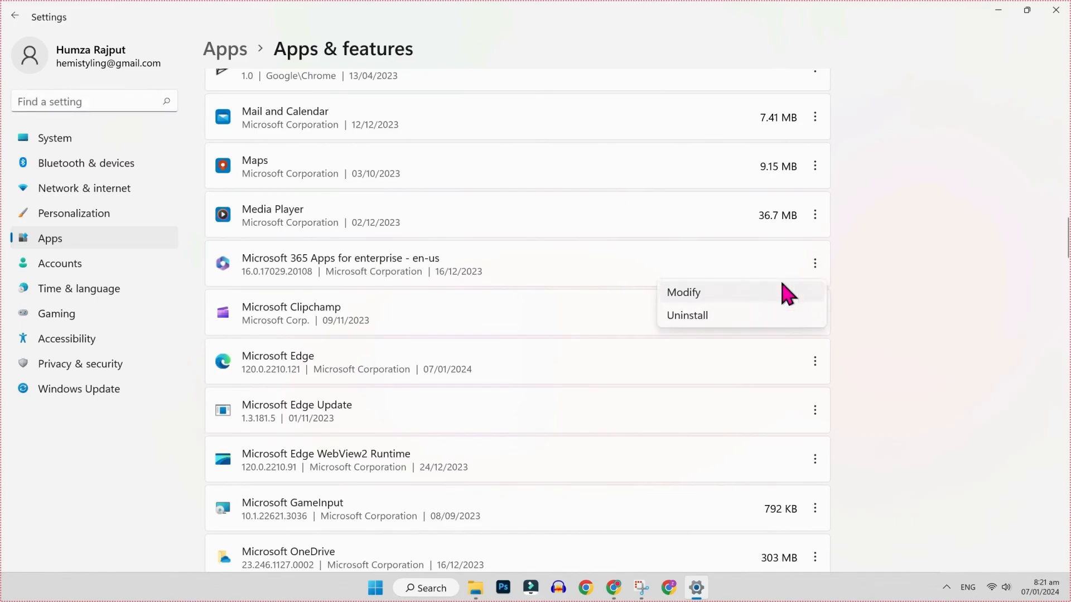
click(684, 292)
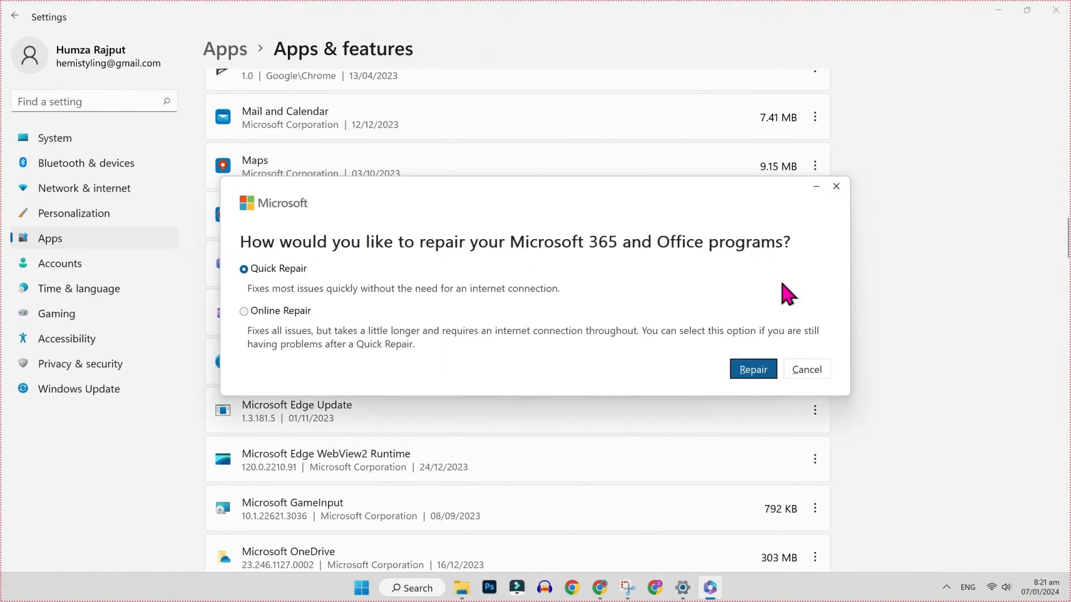
mouse_move(269, 287)
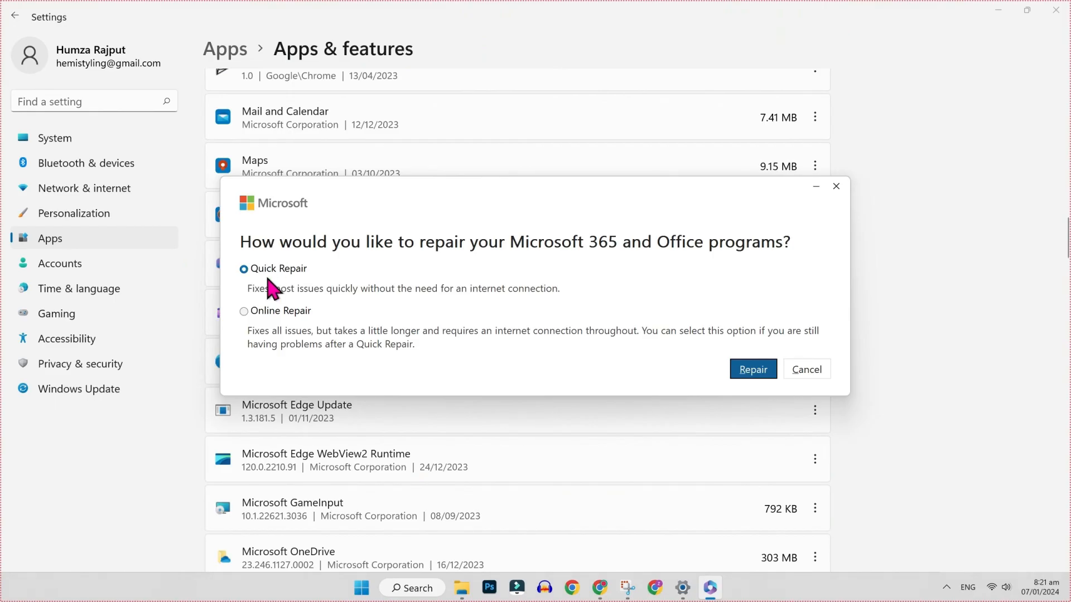
mouse_move(267, 260)
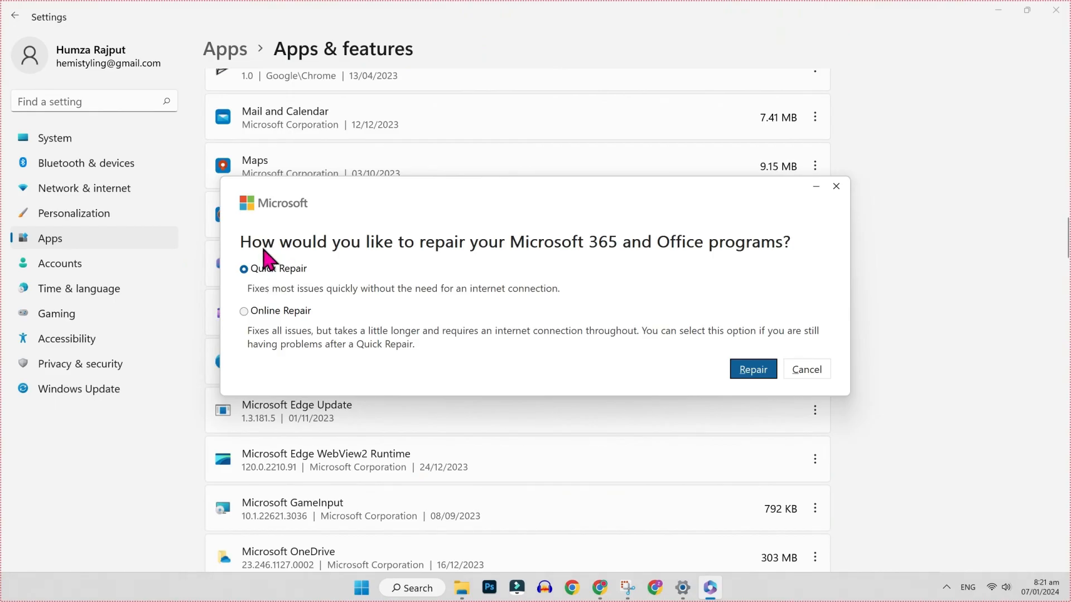
mouse_move(272, 293)
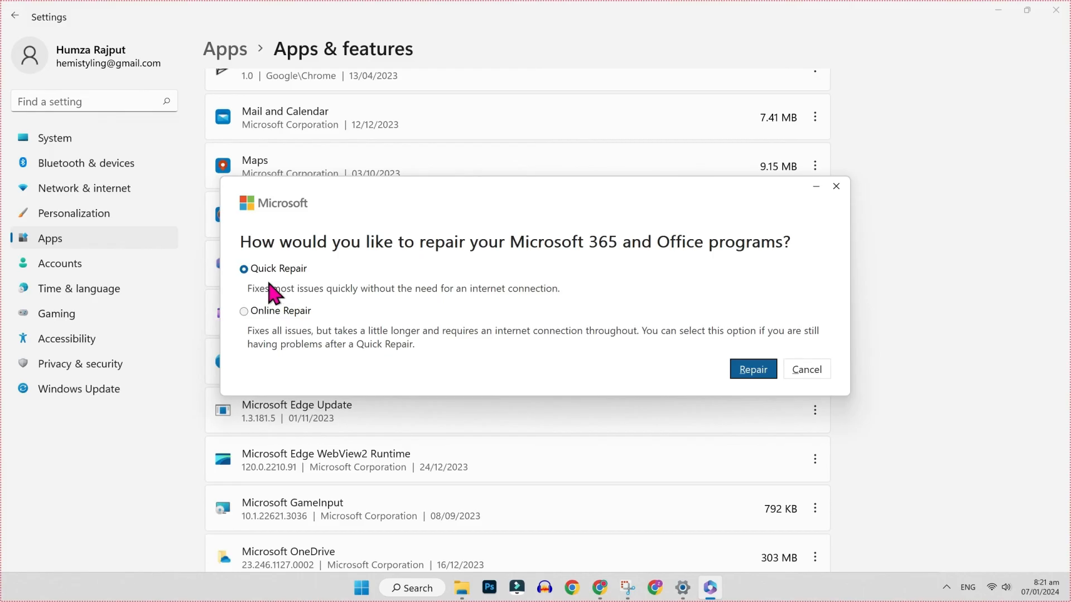